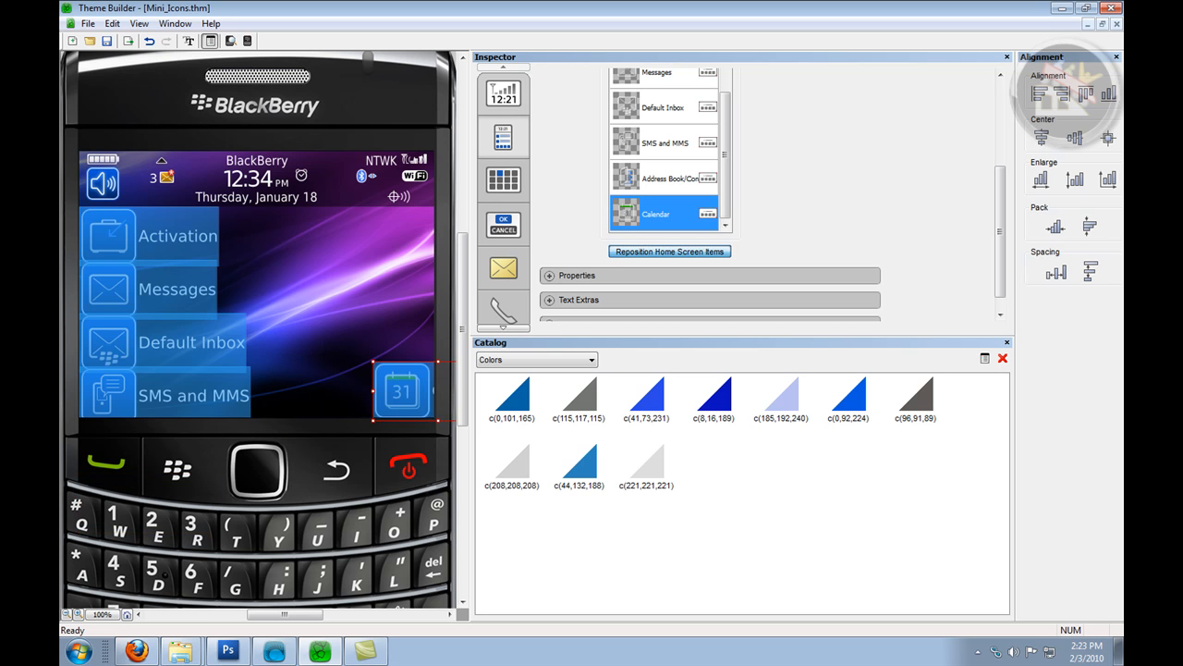
Move the Address Book, SMS and MMS, and remaining app icons into the bottom row.
{"action": "left_click", "coordinate": [666, 178]}
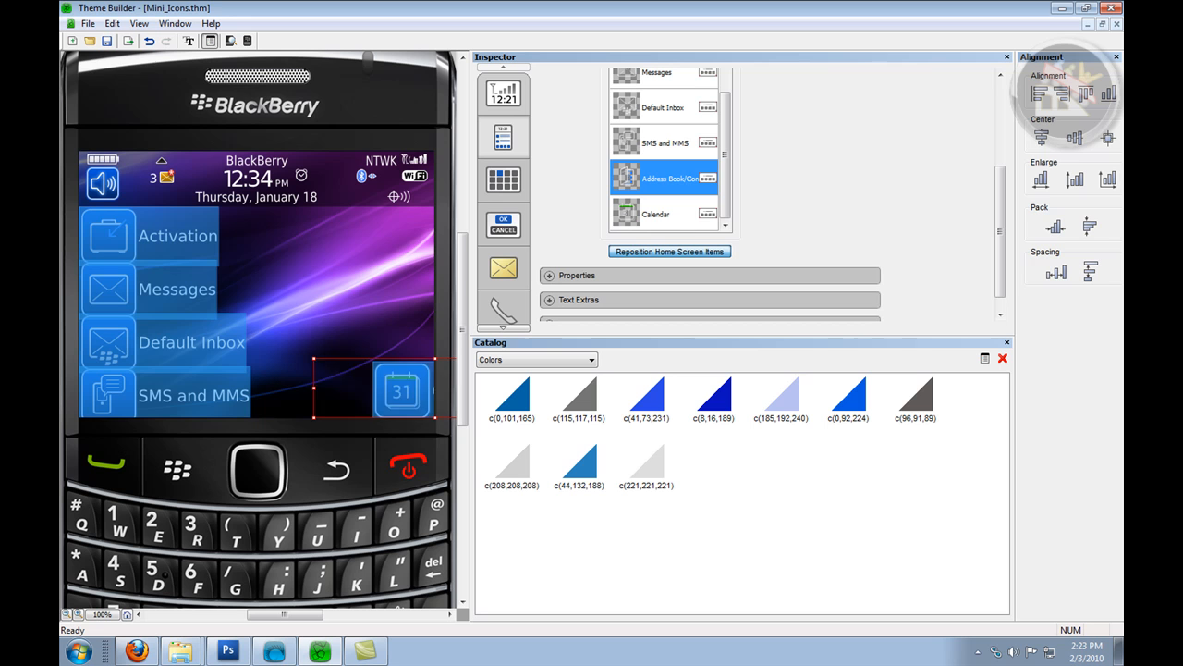
{"action": "left_click", "coordinate": [664, 142]}
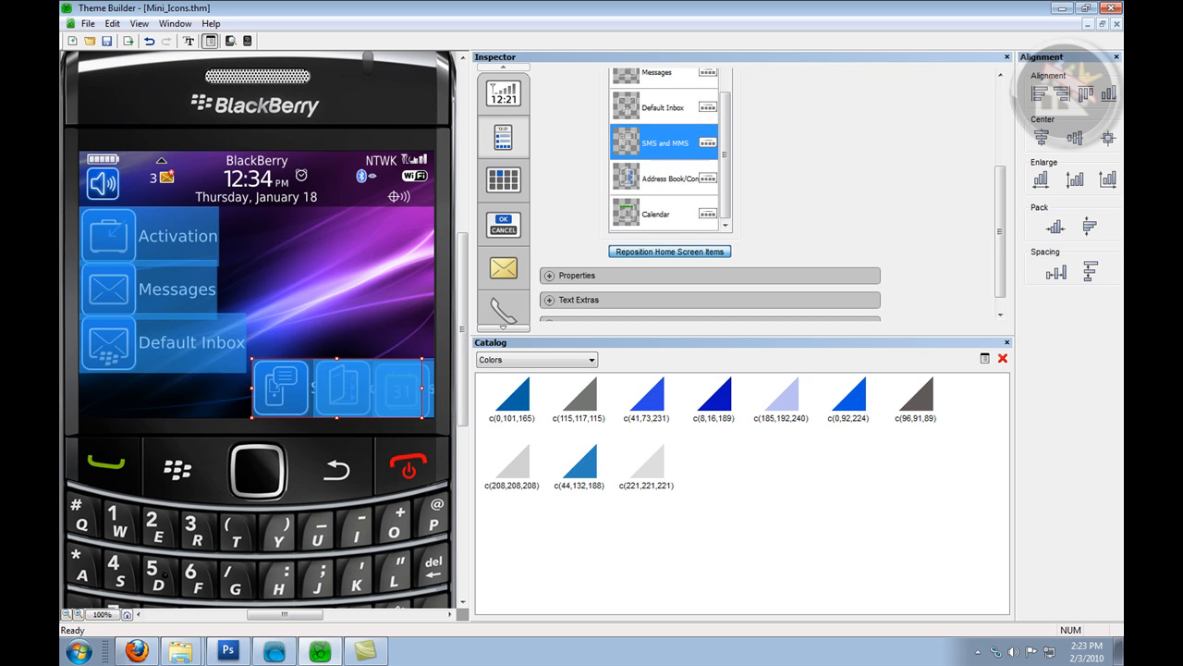
{"action": "left_click", "coordinate": [664, 73]}
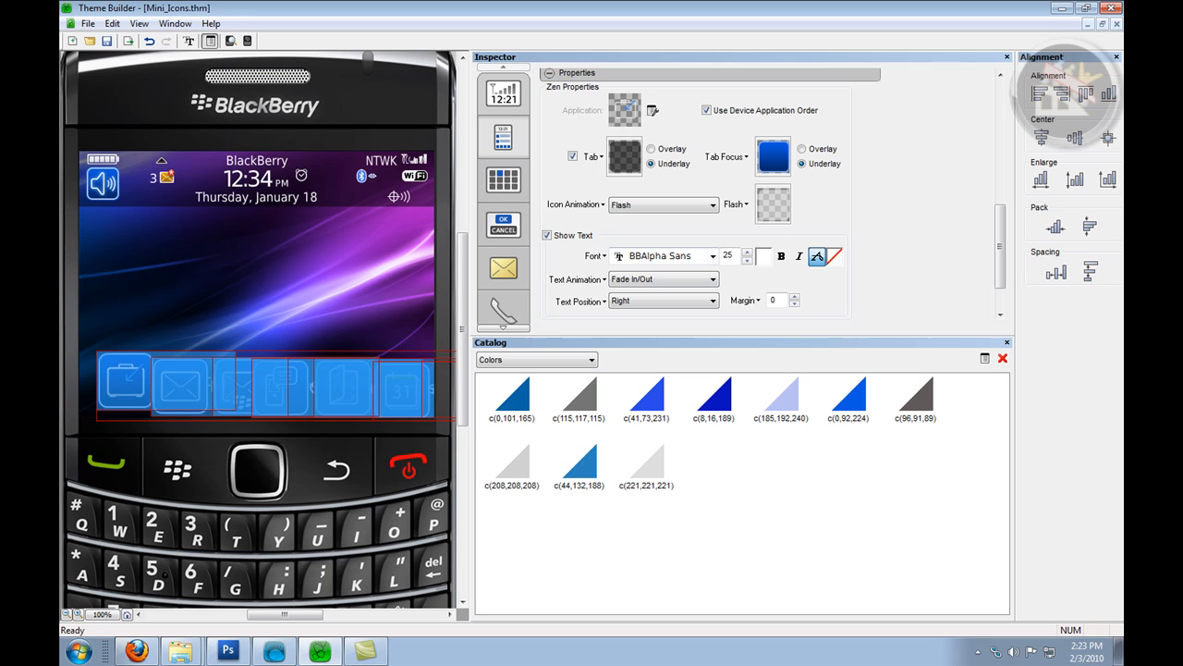
Pack the six icons evenly spaced side by side across the bottom, with no labels.
{"action": "left_click", "coordinate": [548, 235]}
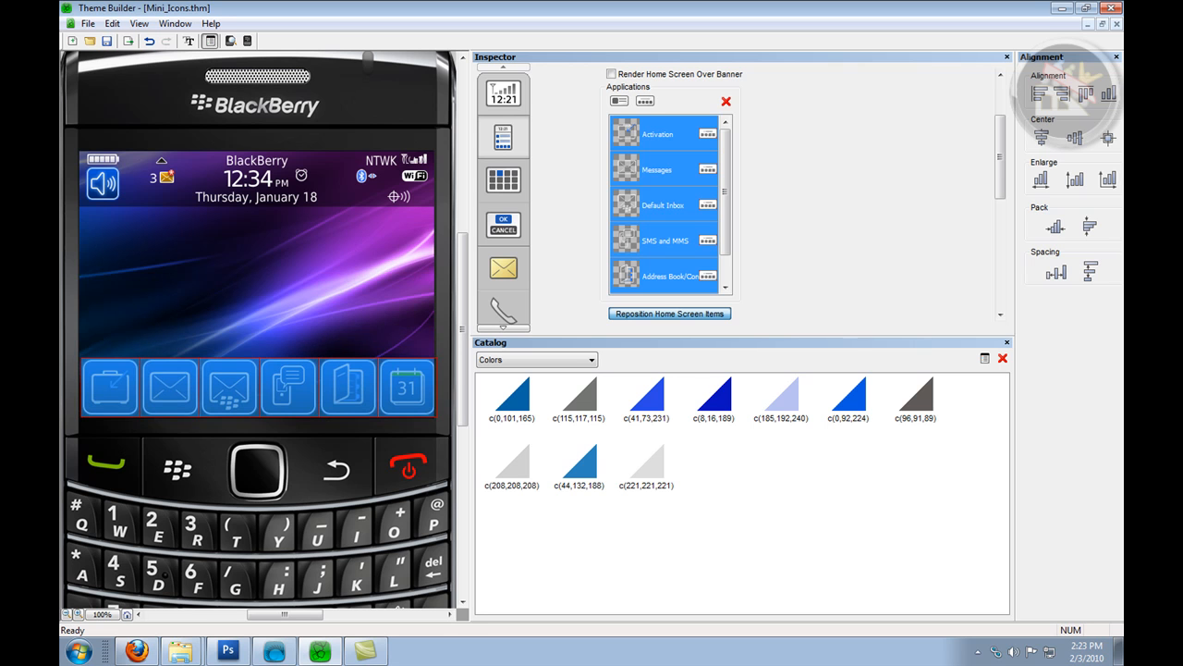
{"action": "left_click", "coordinate": [668, 313]}
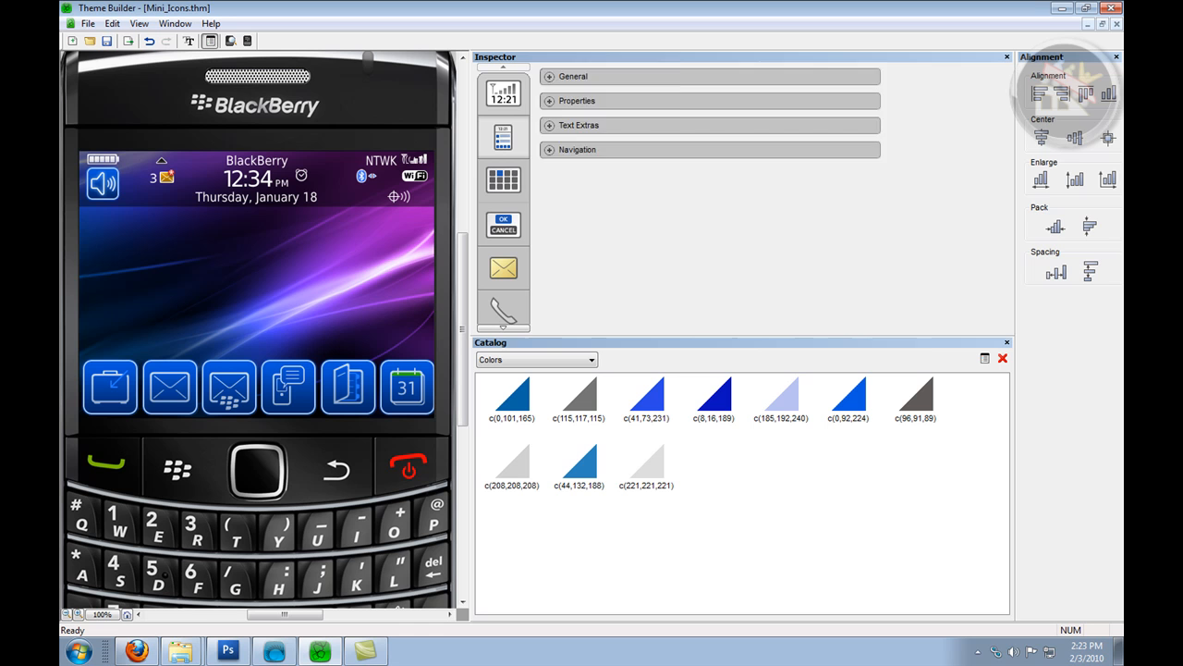
Apply default navigation connections and display the navigational paths on the preview.
{"action": "left_click", "coordinate": [578, 149]}
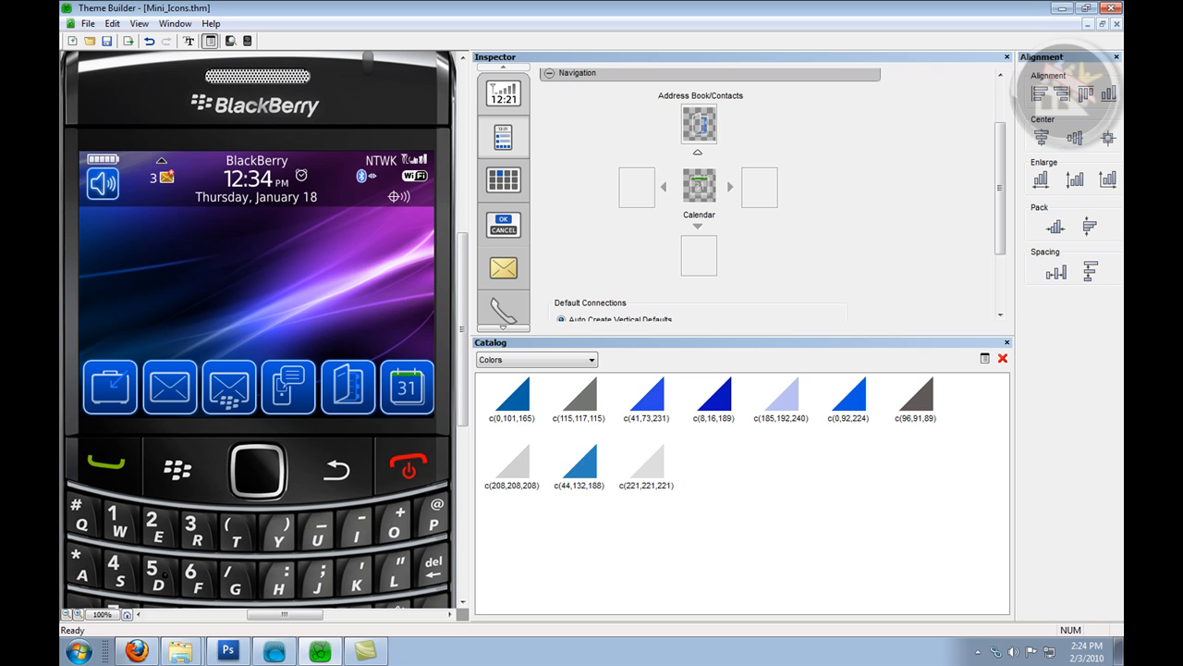
{"action": "scroll", "scroll_direction": "down", "scroll_amount": 3}
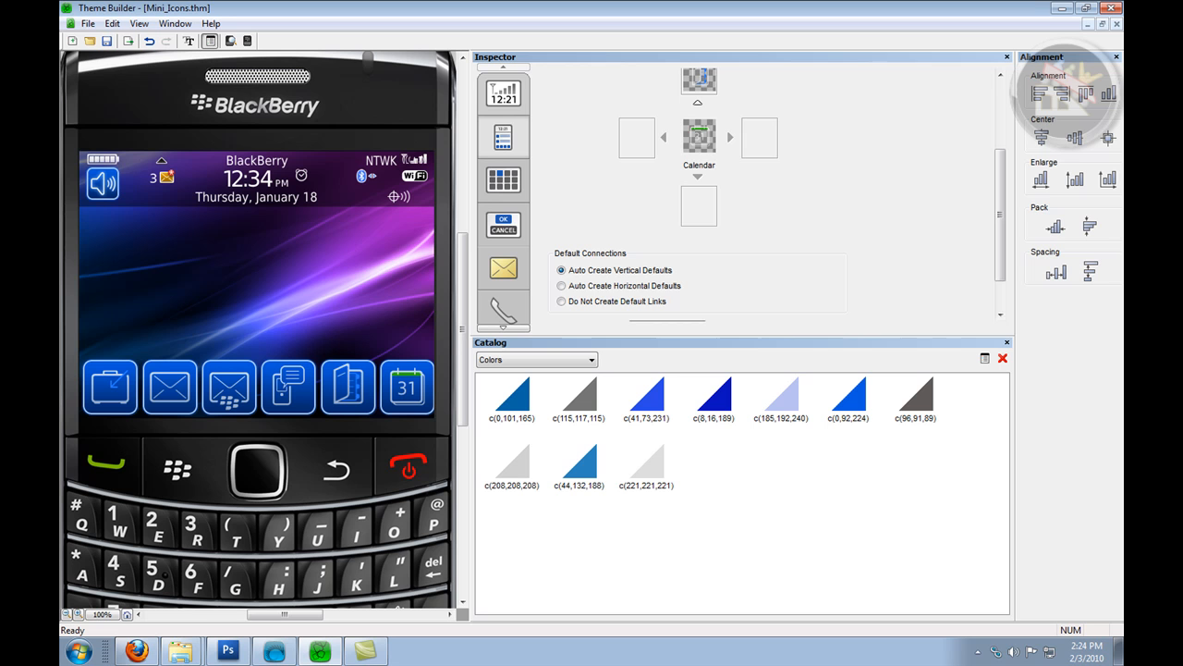
{"action": "scroll", "scroll_direction": "down", "scroll_amount": 3}
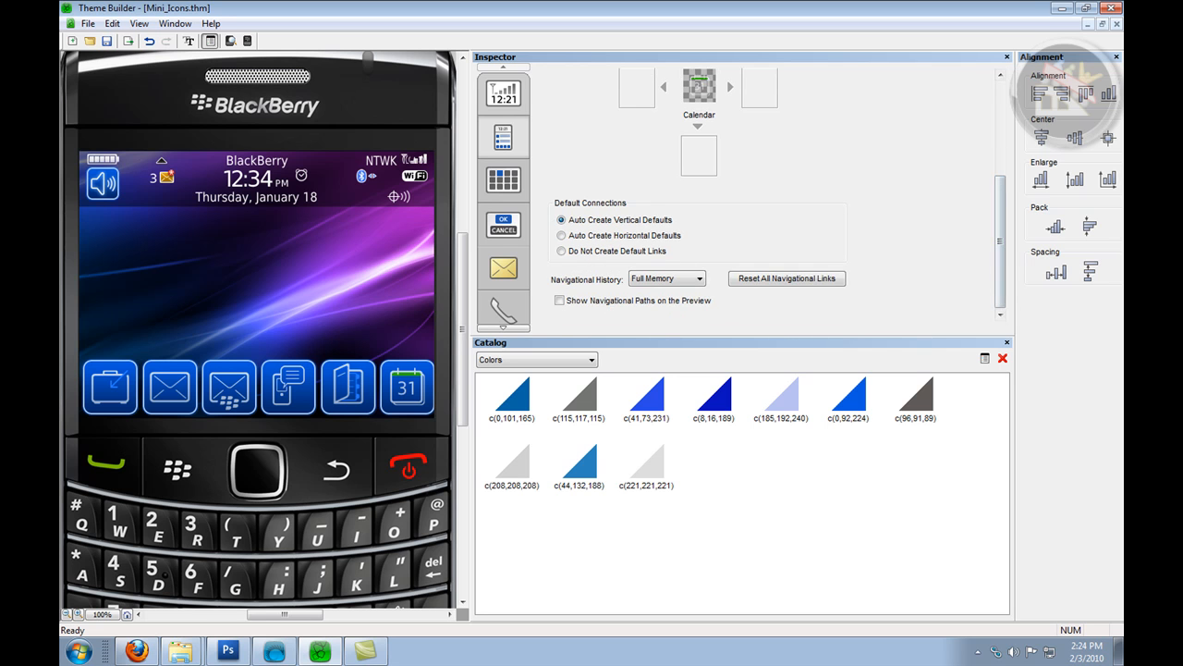
{"action": "left_click", "coordinate": [560, 301]}
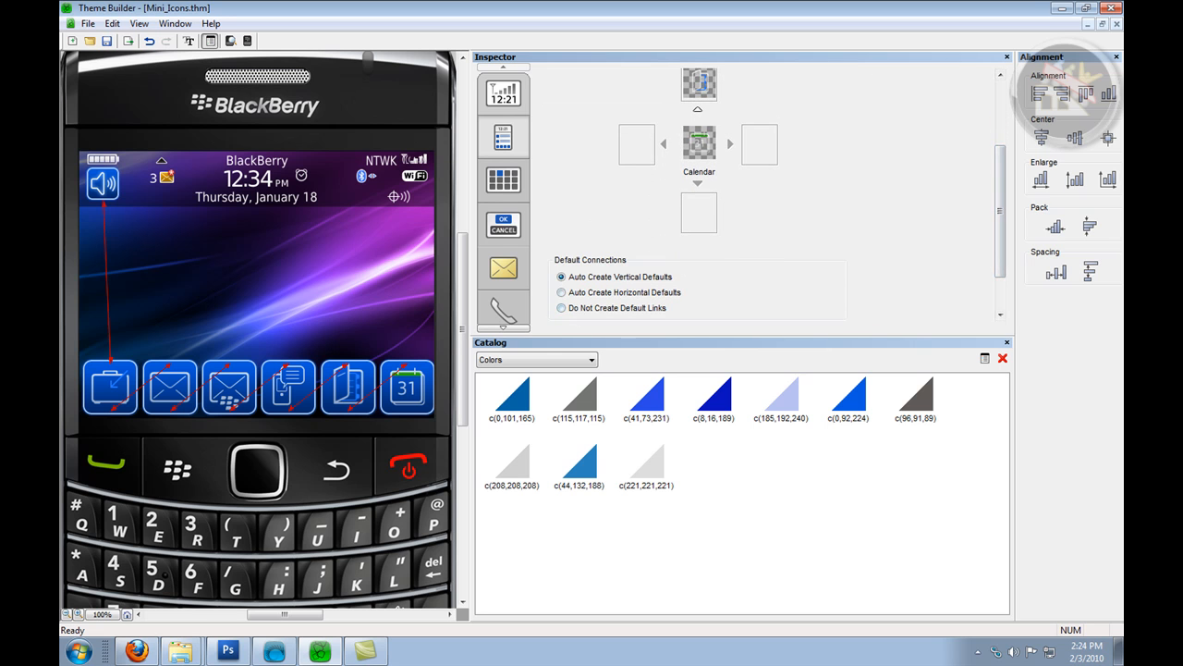
Inspect the dock icons' navigation links and open Activation's left link target list.
{"action": "left_click", "coordinate": [561, 292]}
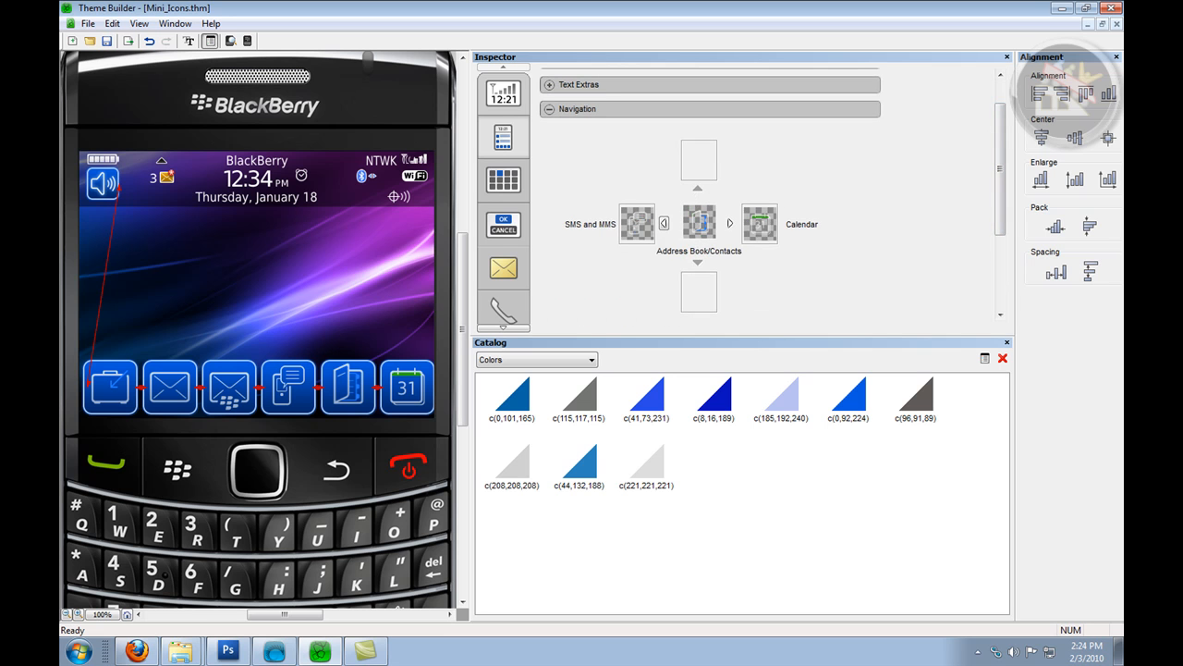
{"action": "left_click", "coordinate": [730, 224]}
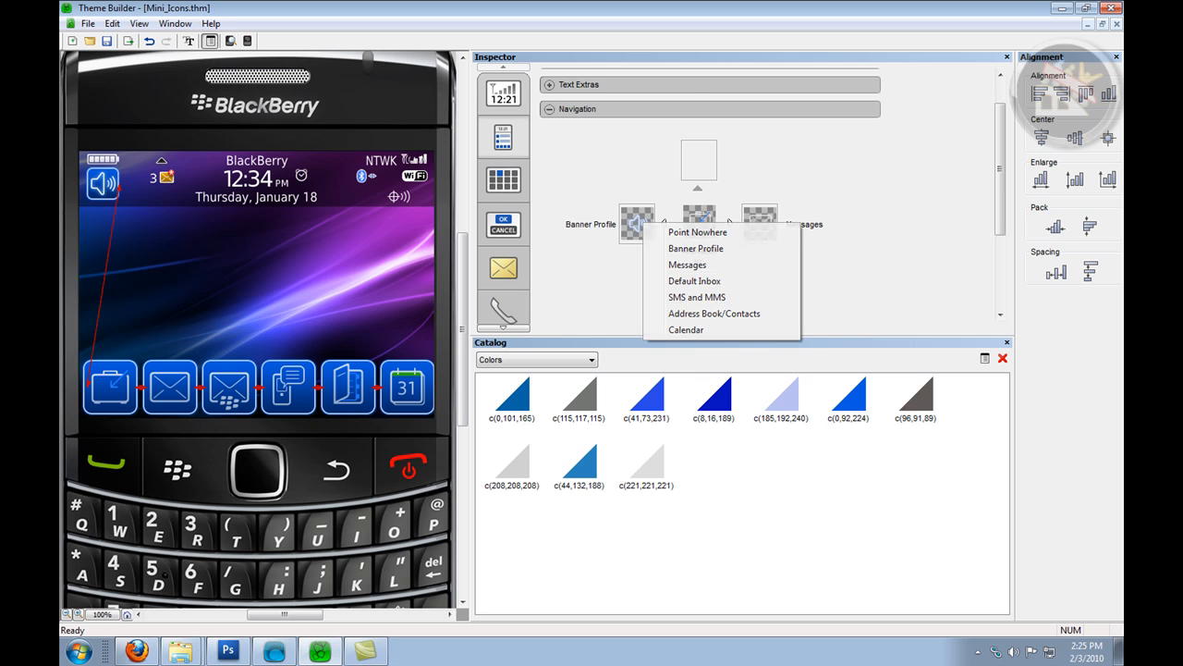
Set Activation's left link to Point Nowhere; link Activation, Messages, Calendar up to Banner Profile.
{"action": "left_click", "coordinate": [697, 232]}
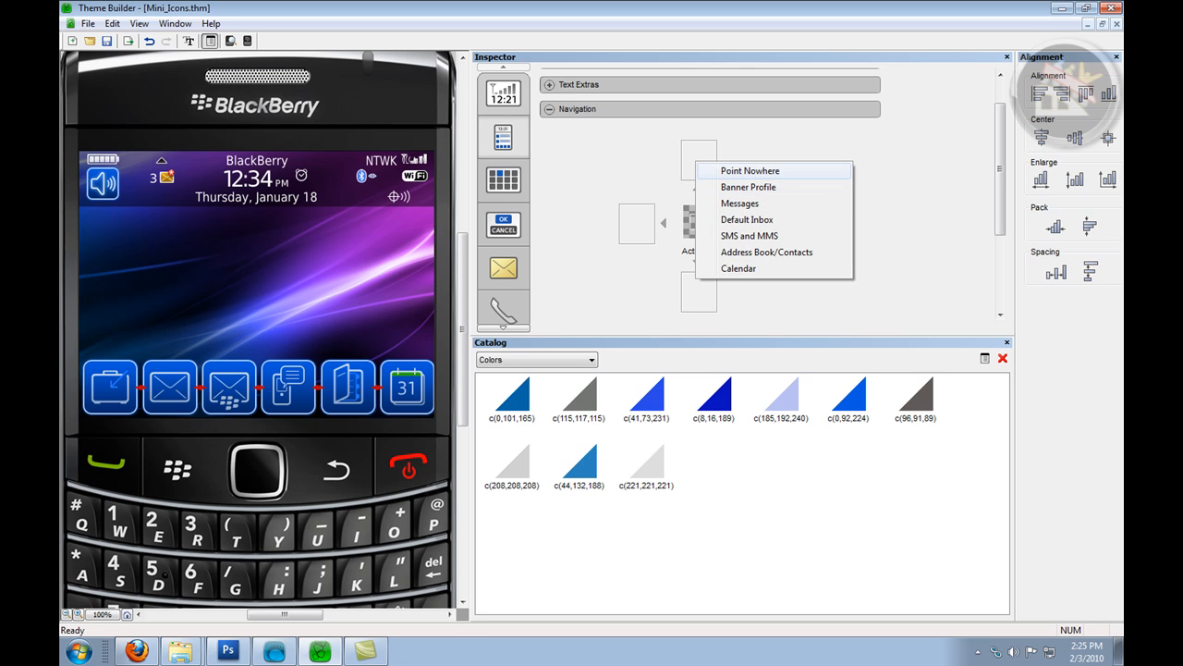
{"action": "left_click", "coordinate": [740, 202]}
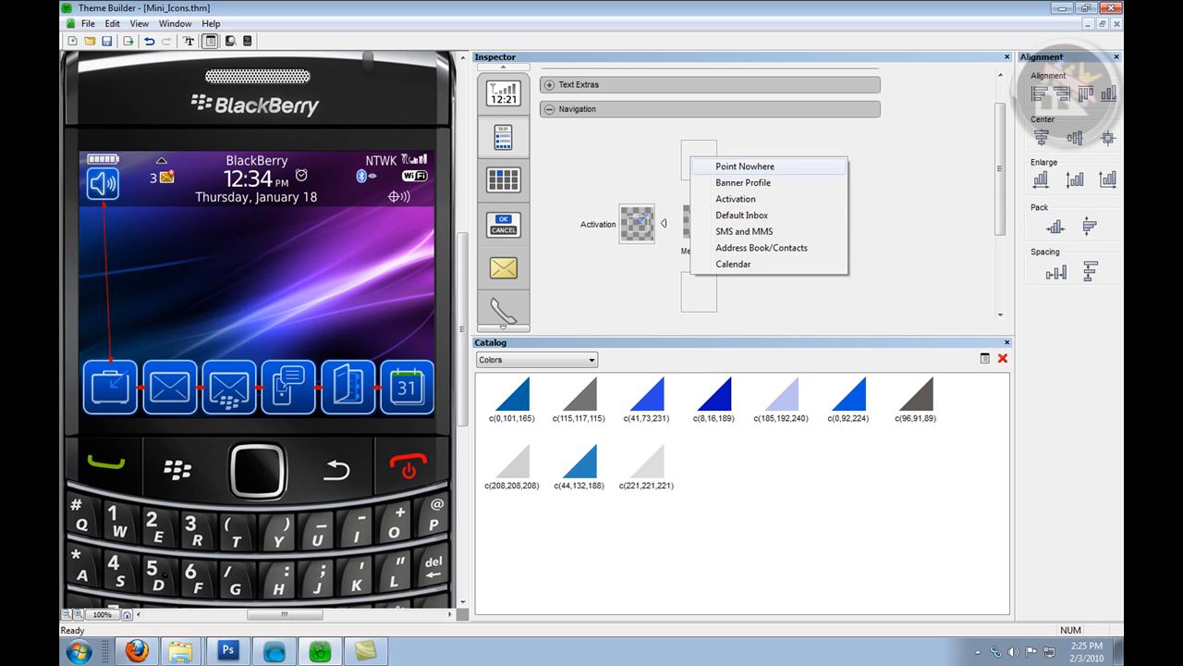
{"action": "left_click", "coordinate": [743, 182]}
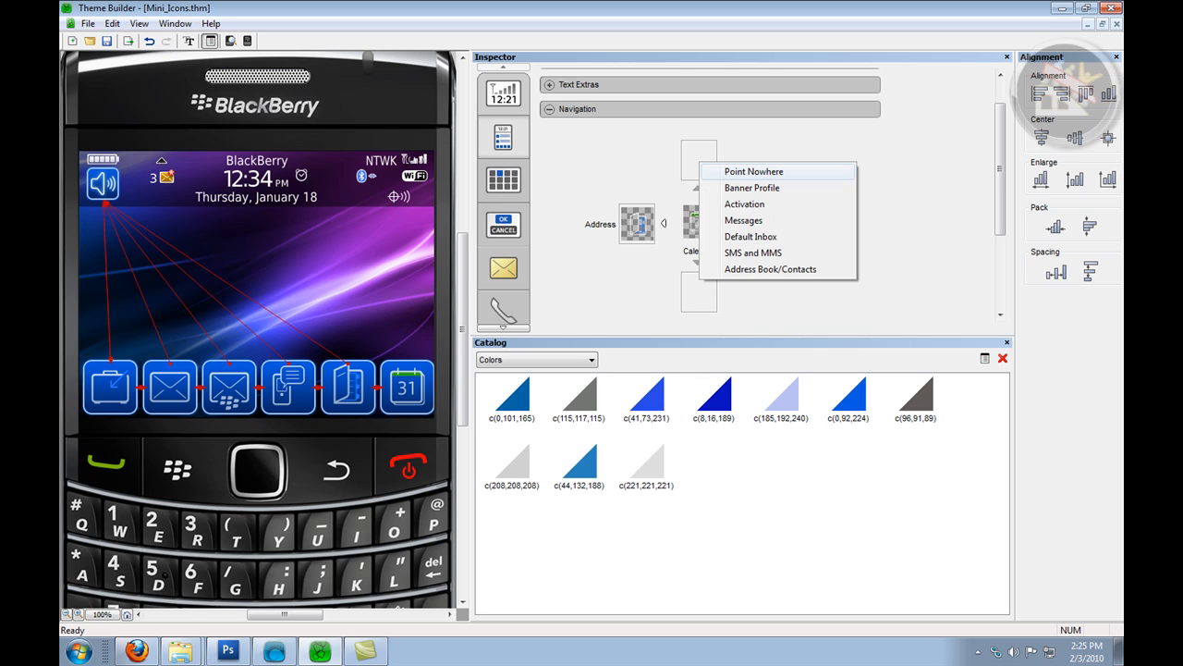
{"action": "left_click", "coordinate": [752, 187]}
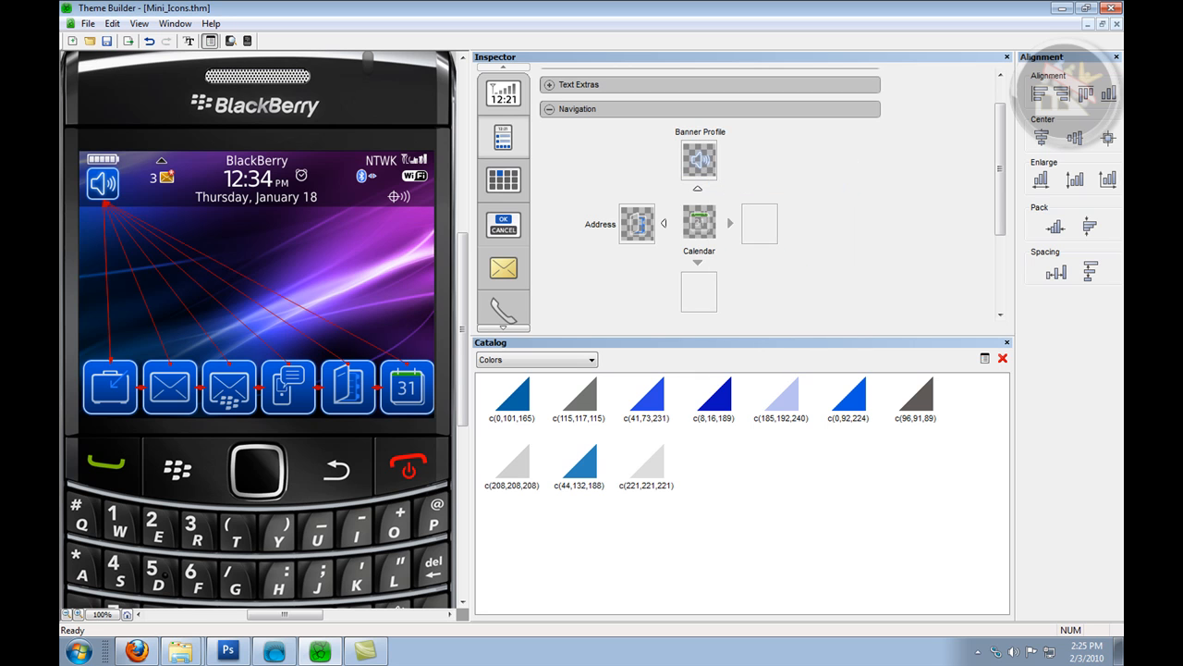